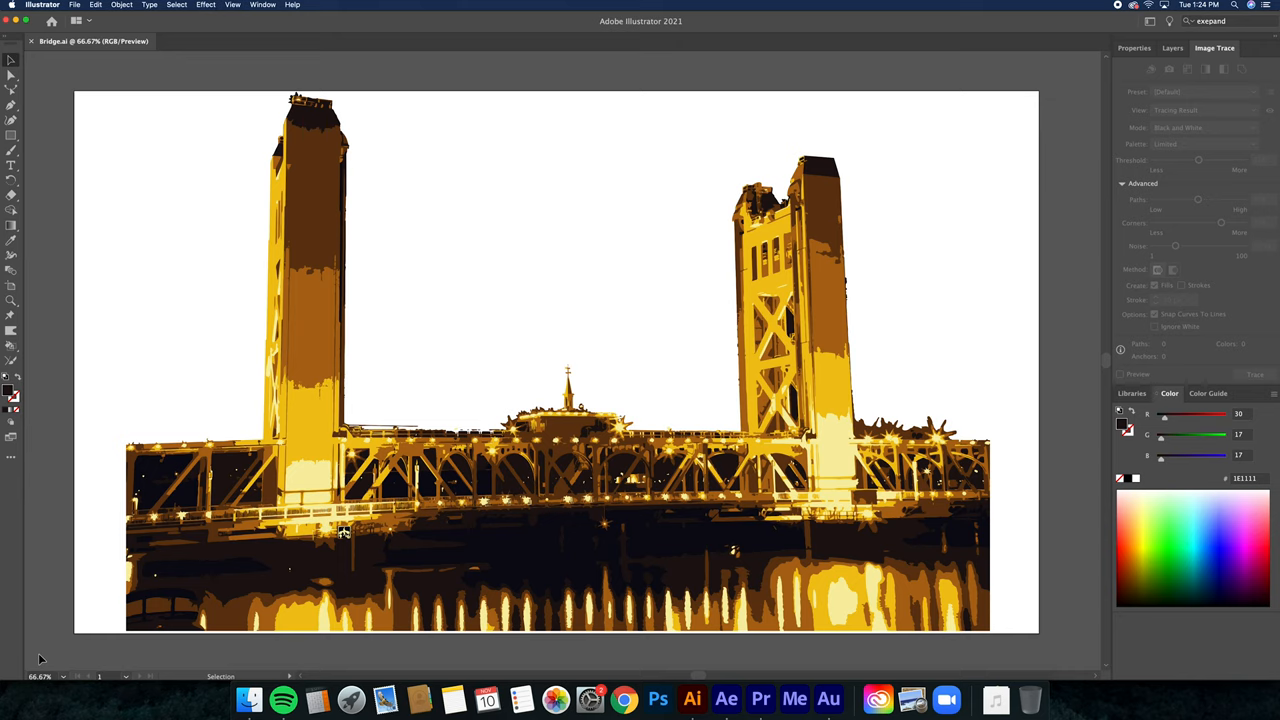
pyautogui.moveTo(93, 435)
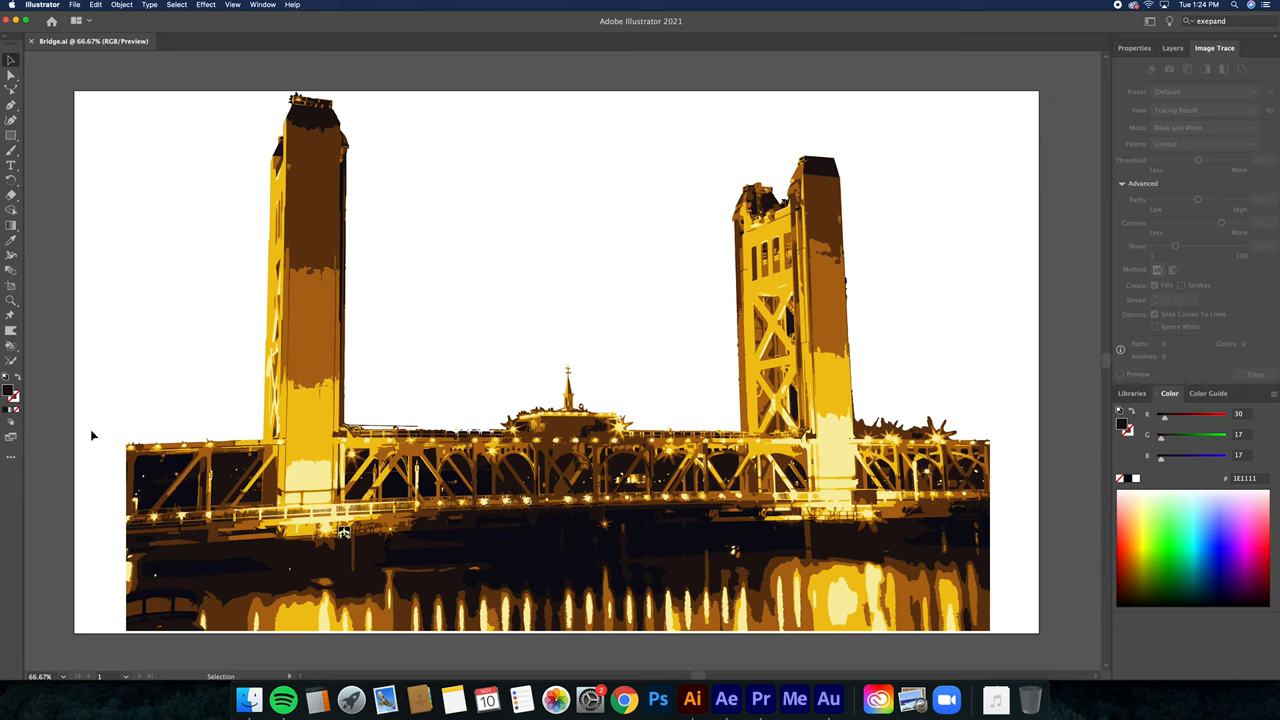
pyautogui.moveTo(155, 327)
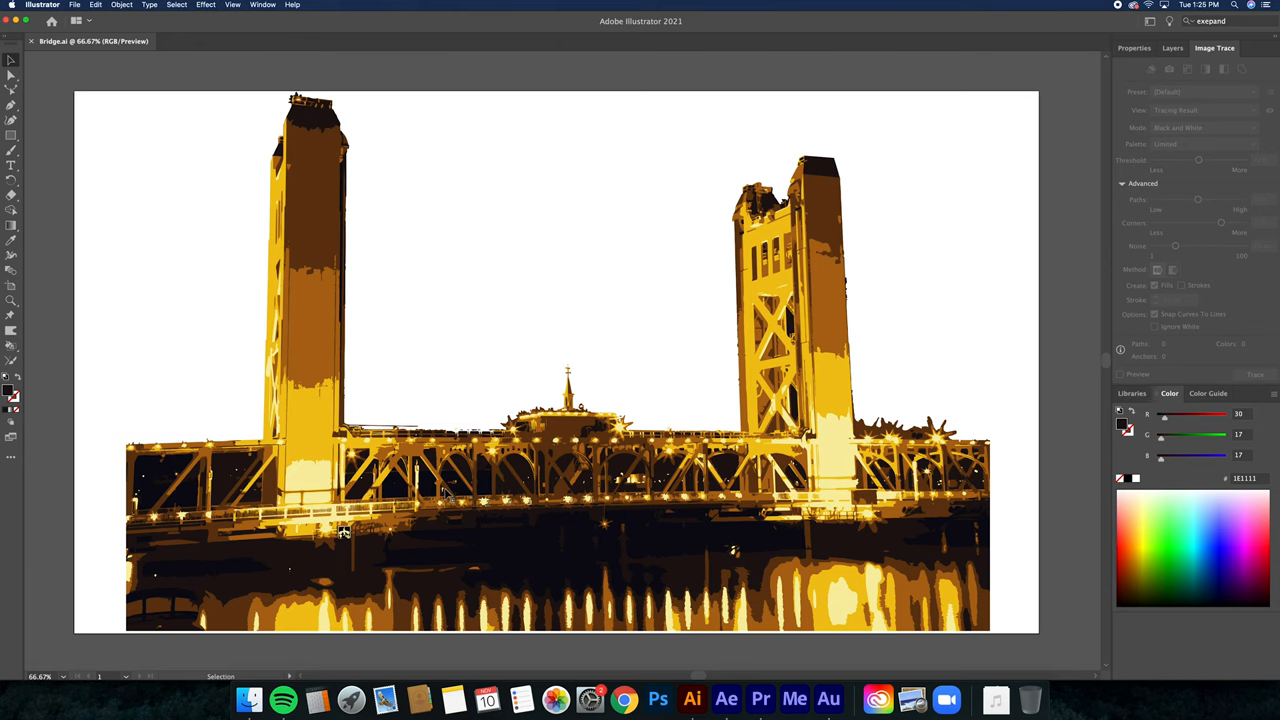
pyautogui.moveTo(455, 490)
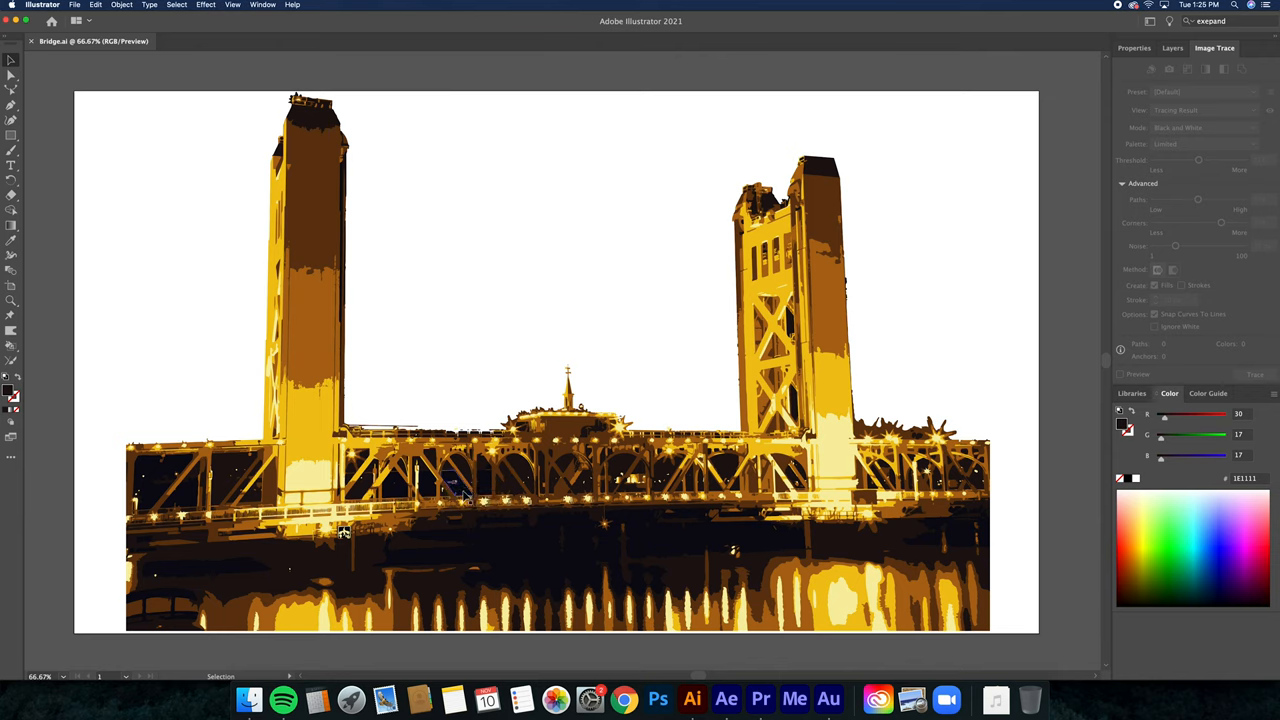
pyautogui.moveTo(160, 150)
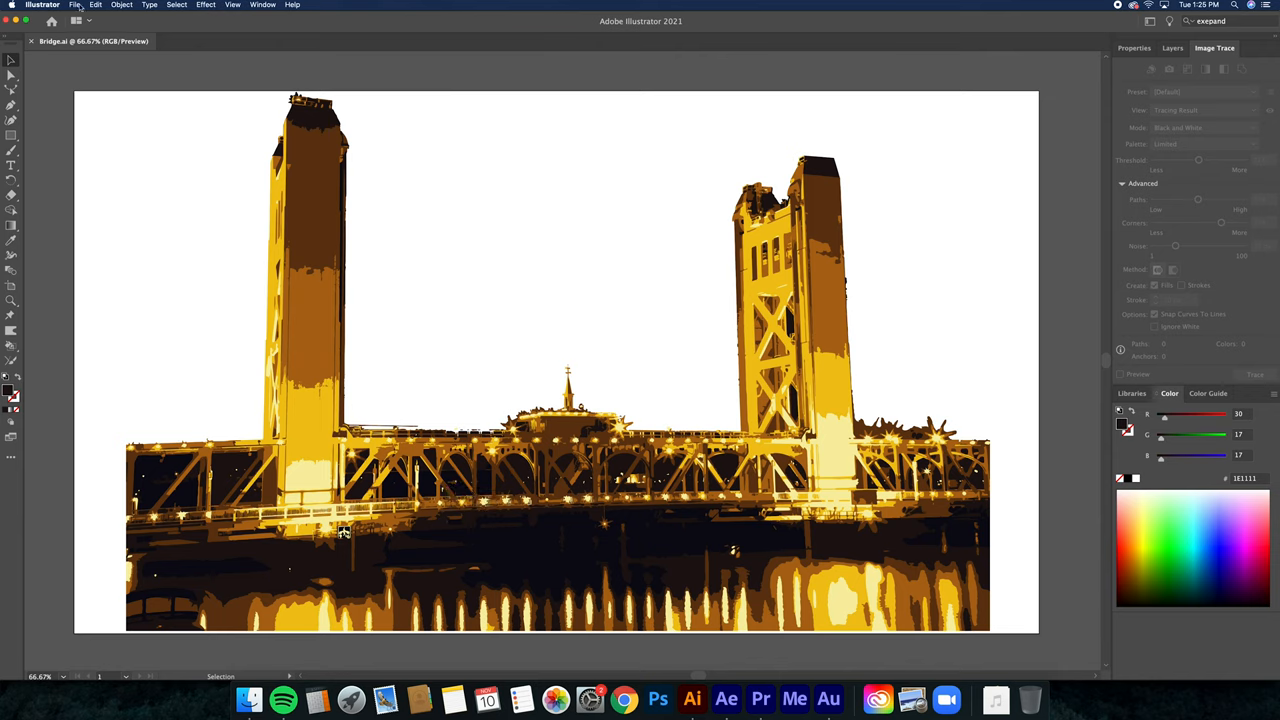
# Begin exporting the traced bridge artwork from the File menu as Bridge.png
pyautogui.click(75, 5)
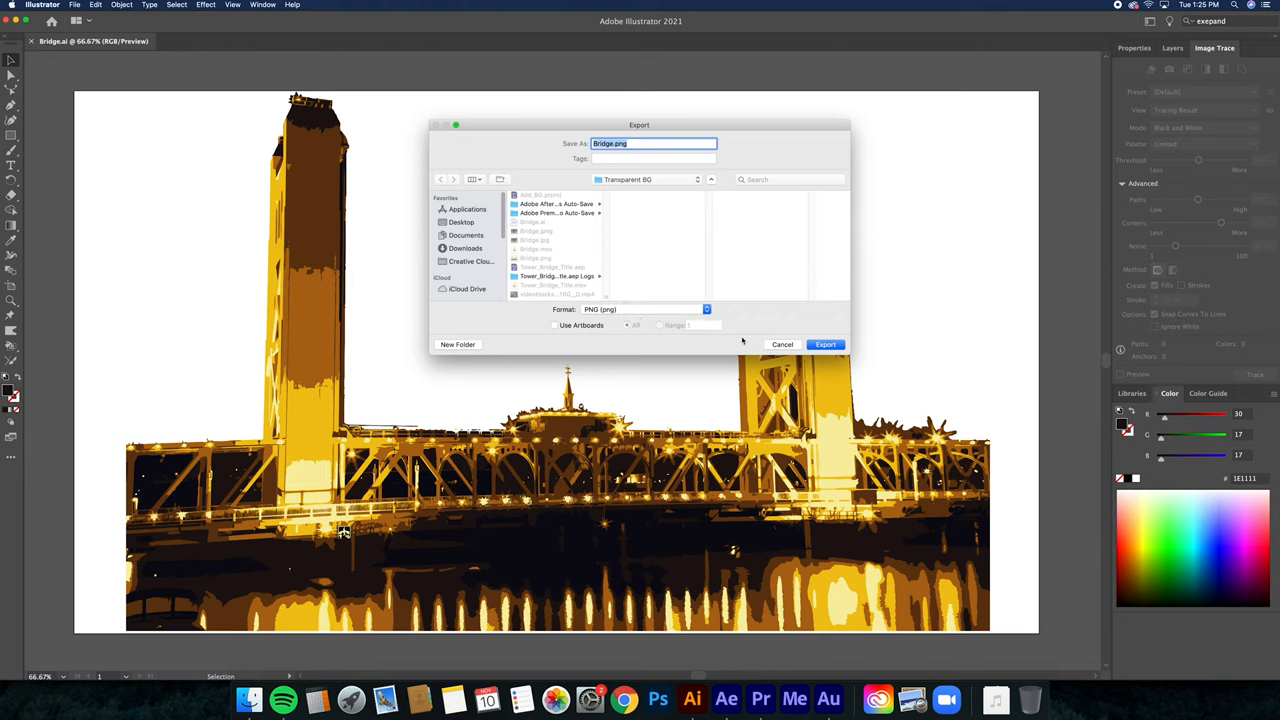
pyautogui.moveTo(775, 350)
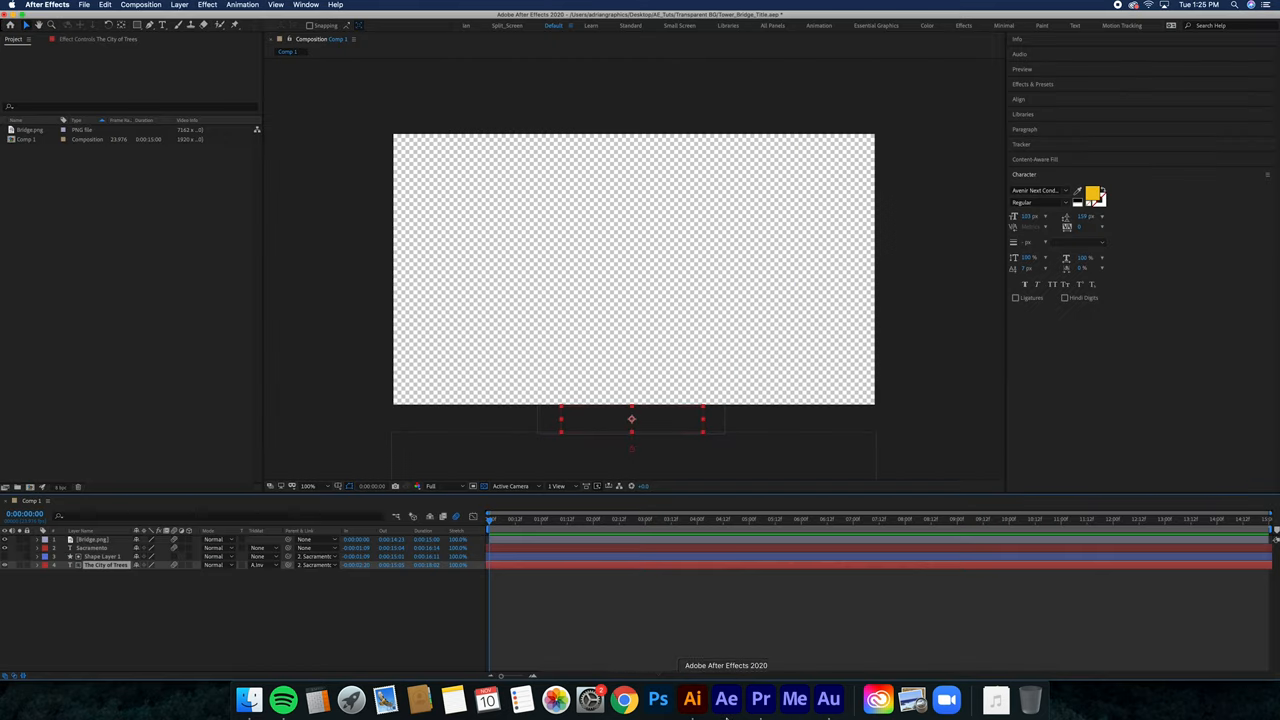
pyautogui.moveTo(158, 272)
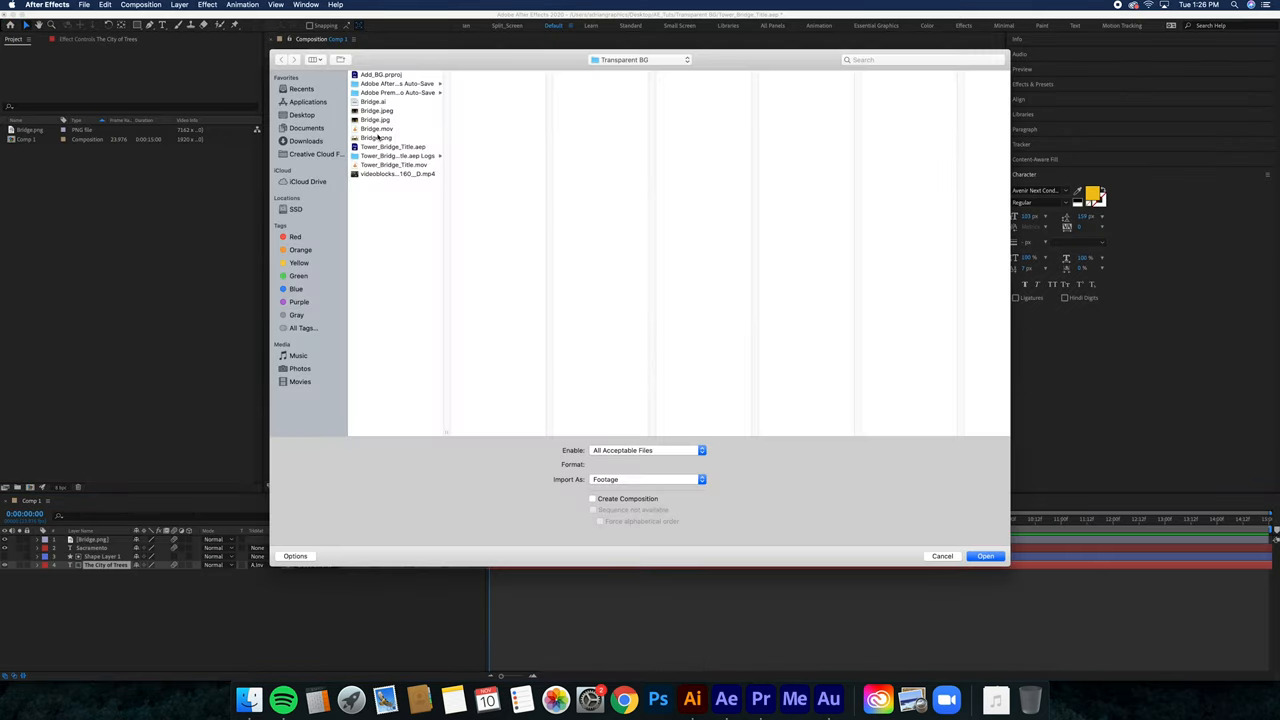
pyautogui.click(378, 137)
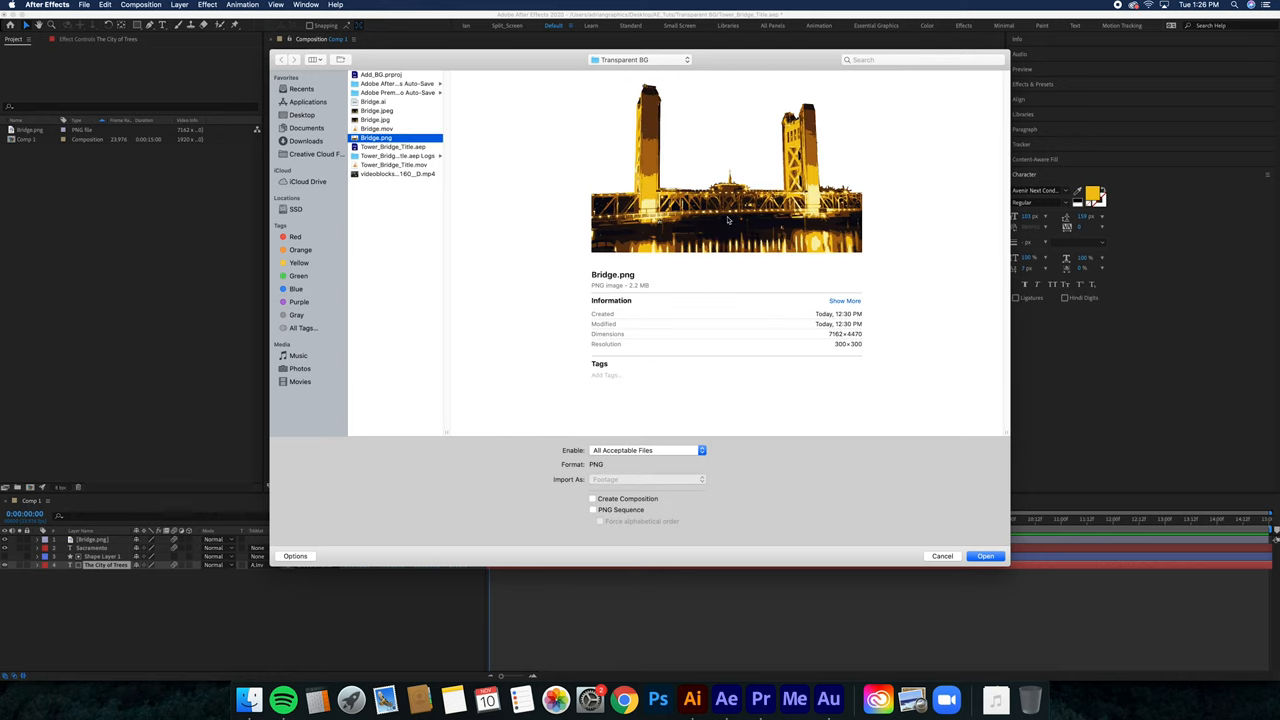
pyautogui.moveTo(942, 564)
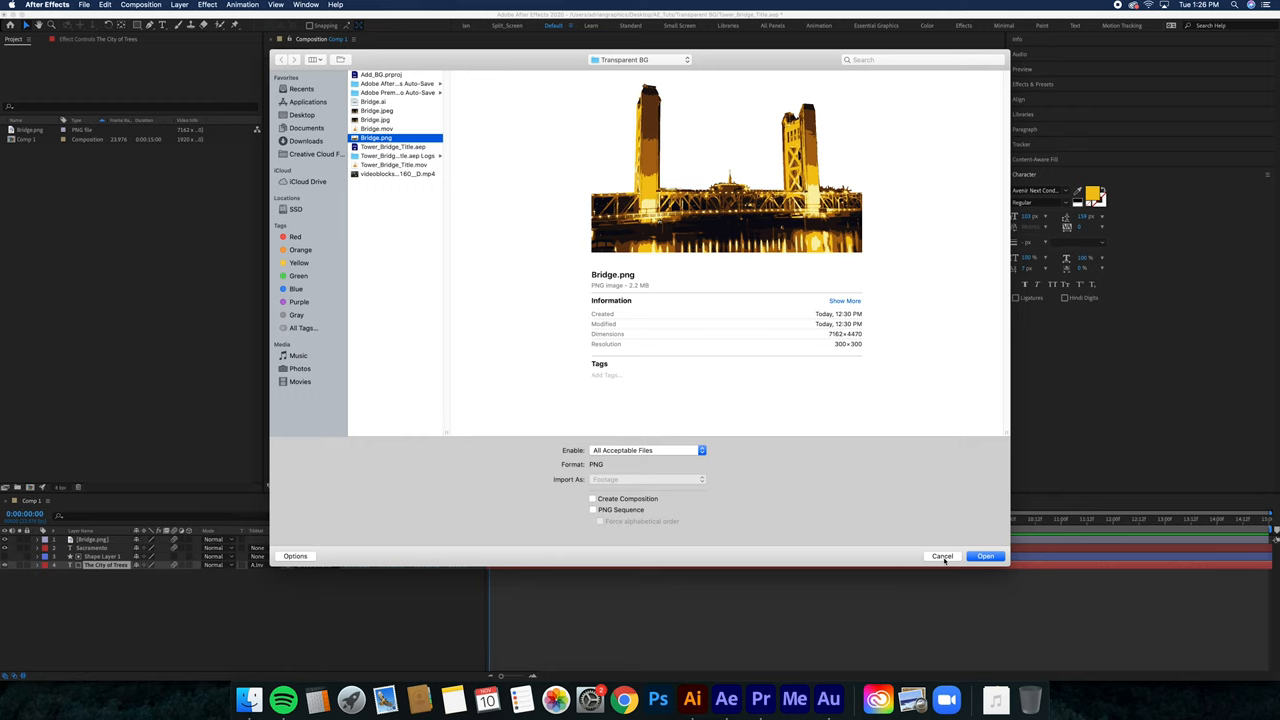
pyautogui.click(985, 556)
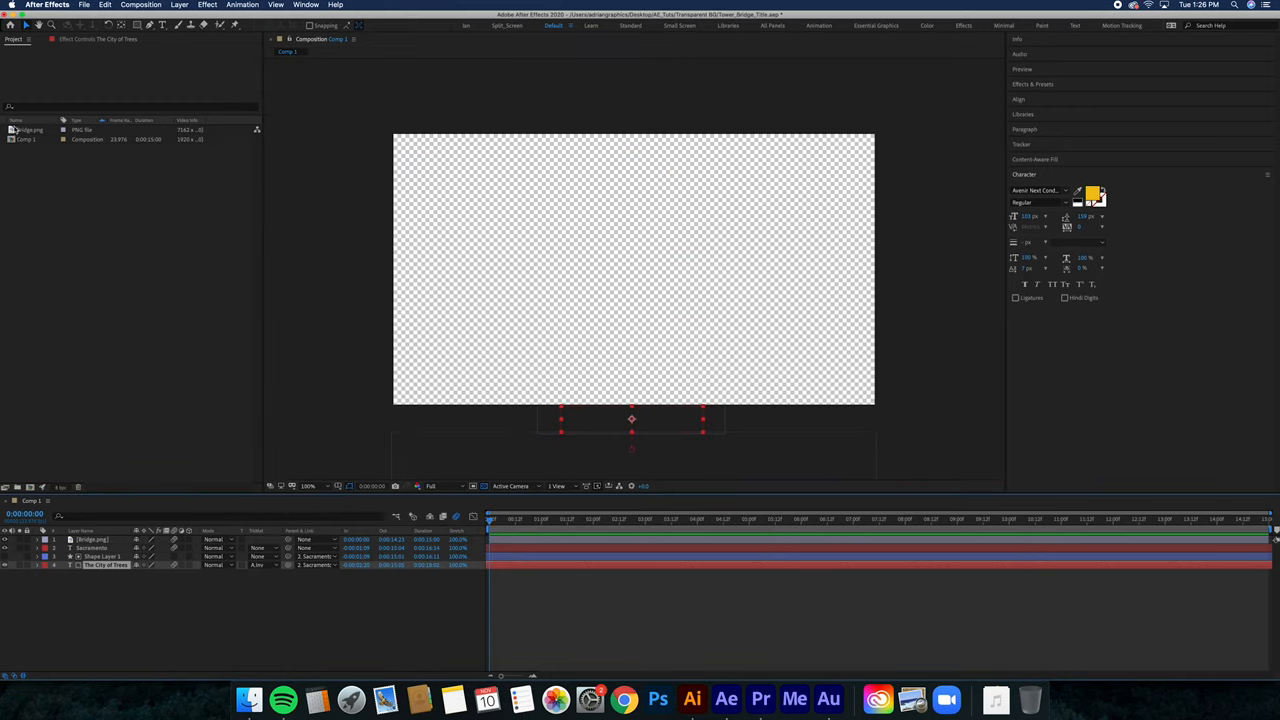
# Inspect Bridge.png and scrub Comp 1 until the Sacramento, The City of Trees title shows over the bridge
pyautogui.click(30, 130)
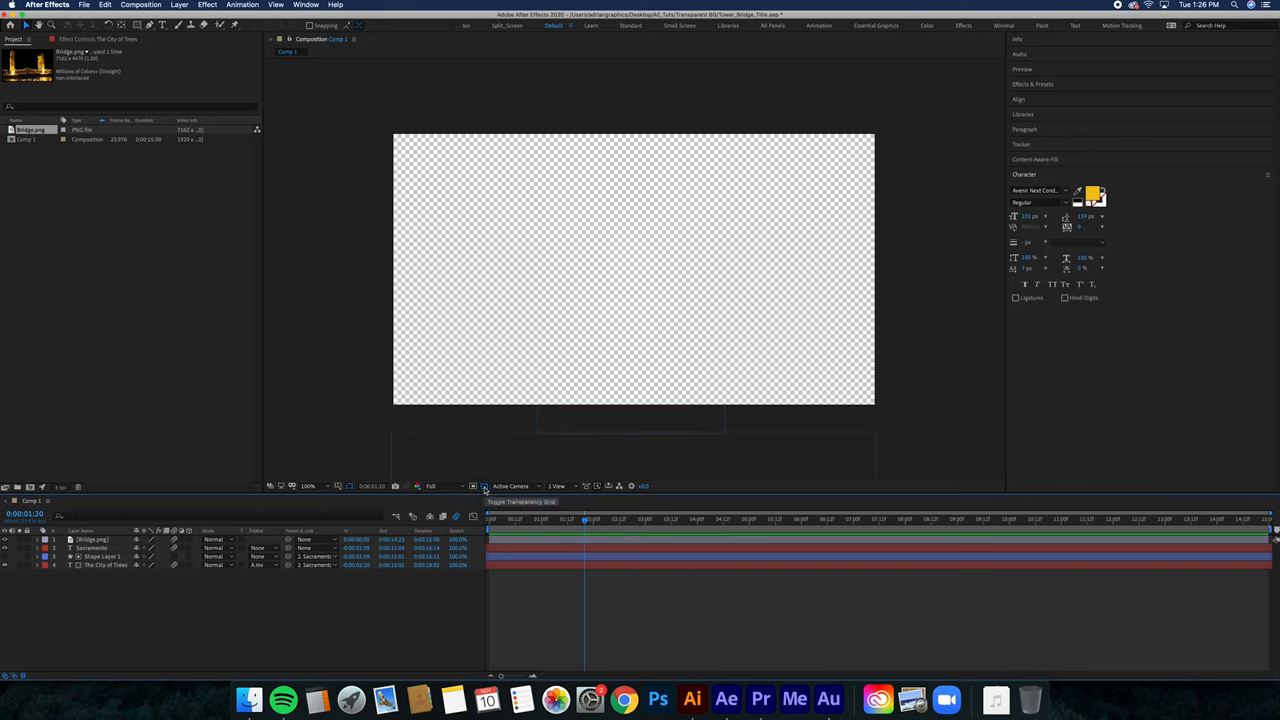
pyautogui.click(484, 486)
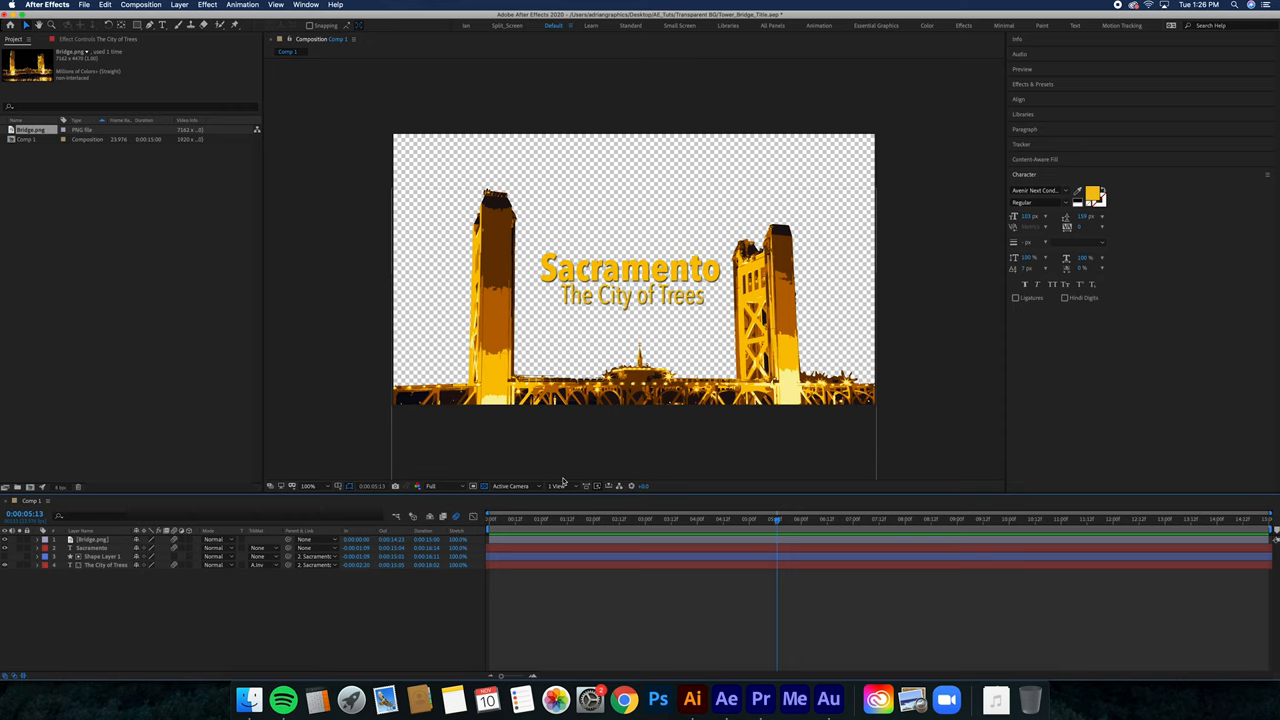
pyautogui.click(762, 519)
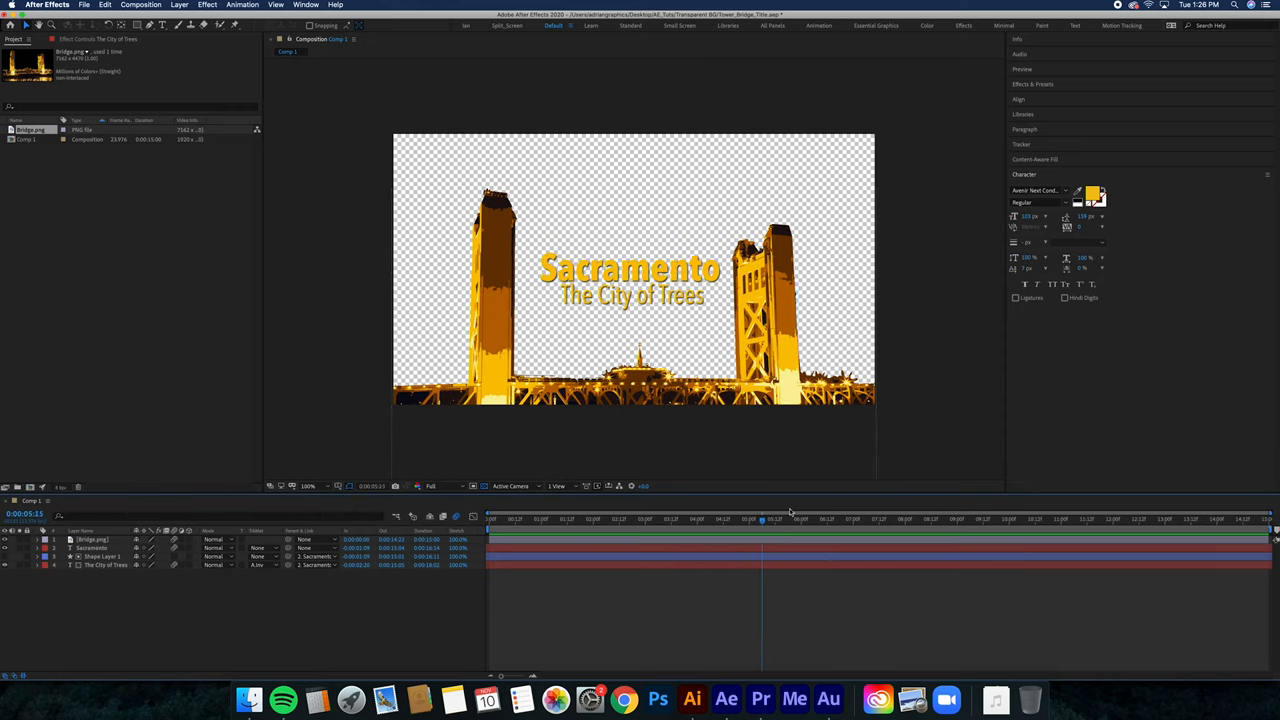
pyautogui.click(928, 519)
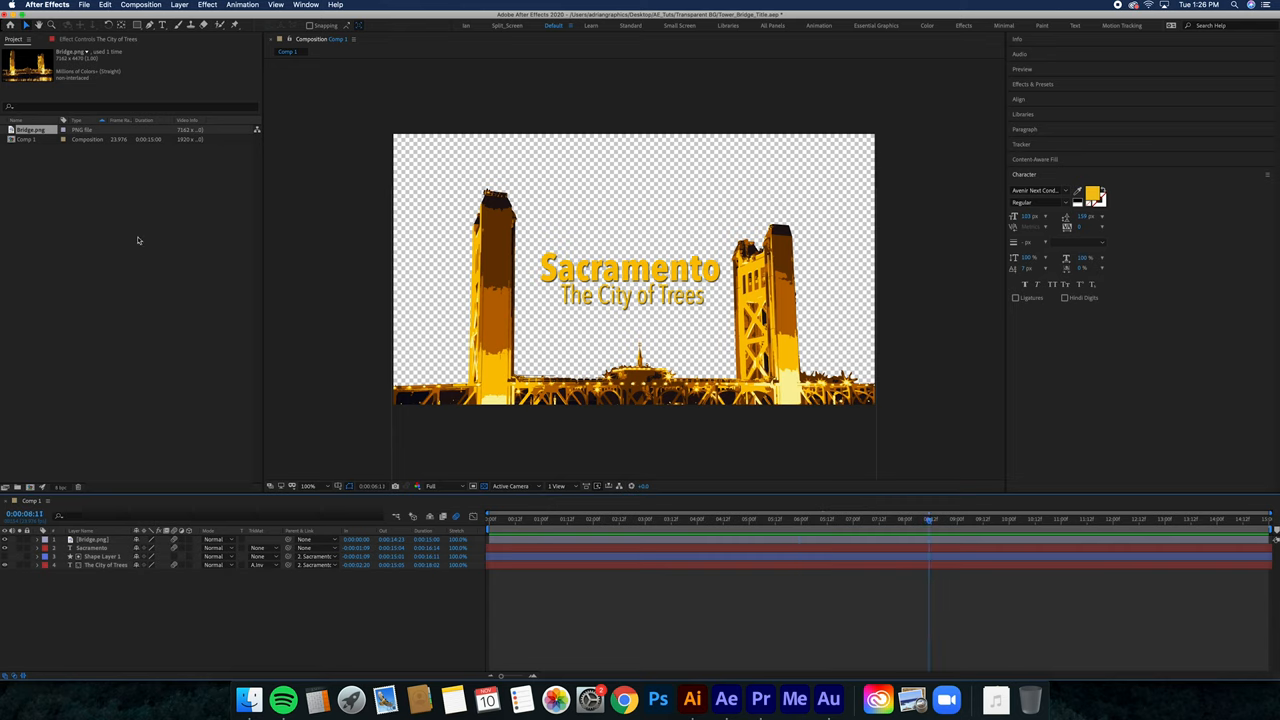
pyautogui.moveTo(88, 7)
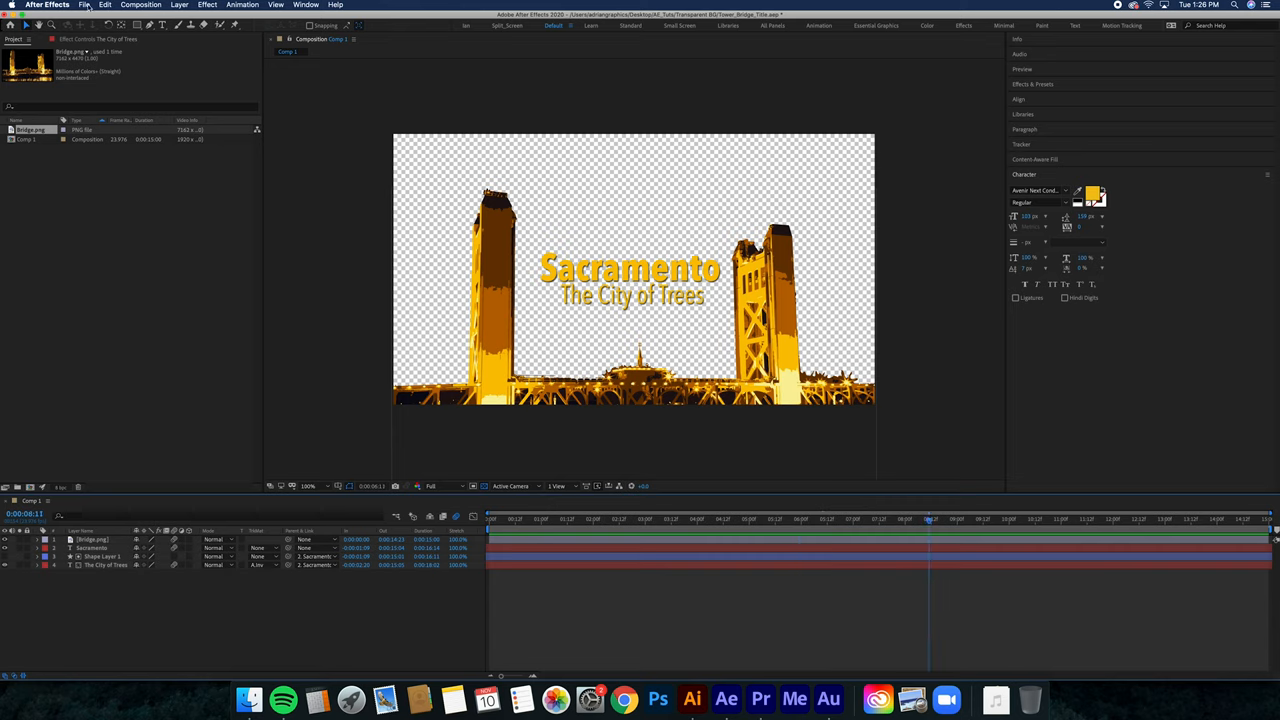
# Add Comp 1 to the Render Queue and bring up its Custom: QuickTime output module settings
pyautogui.click(85, 5)
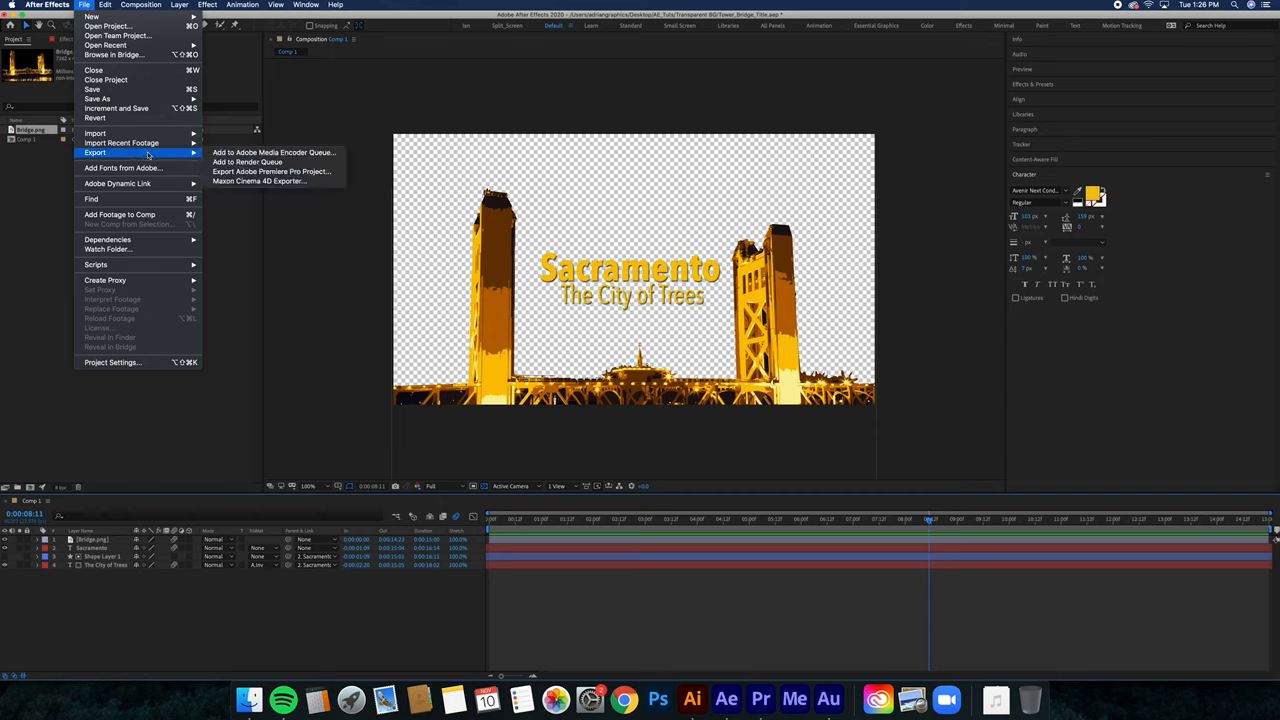
pyautogui.moveTo(247, 162)
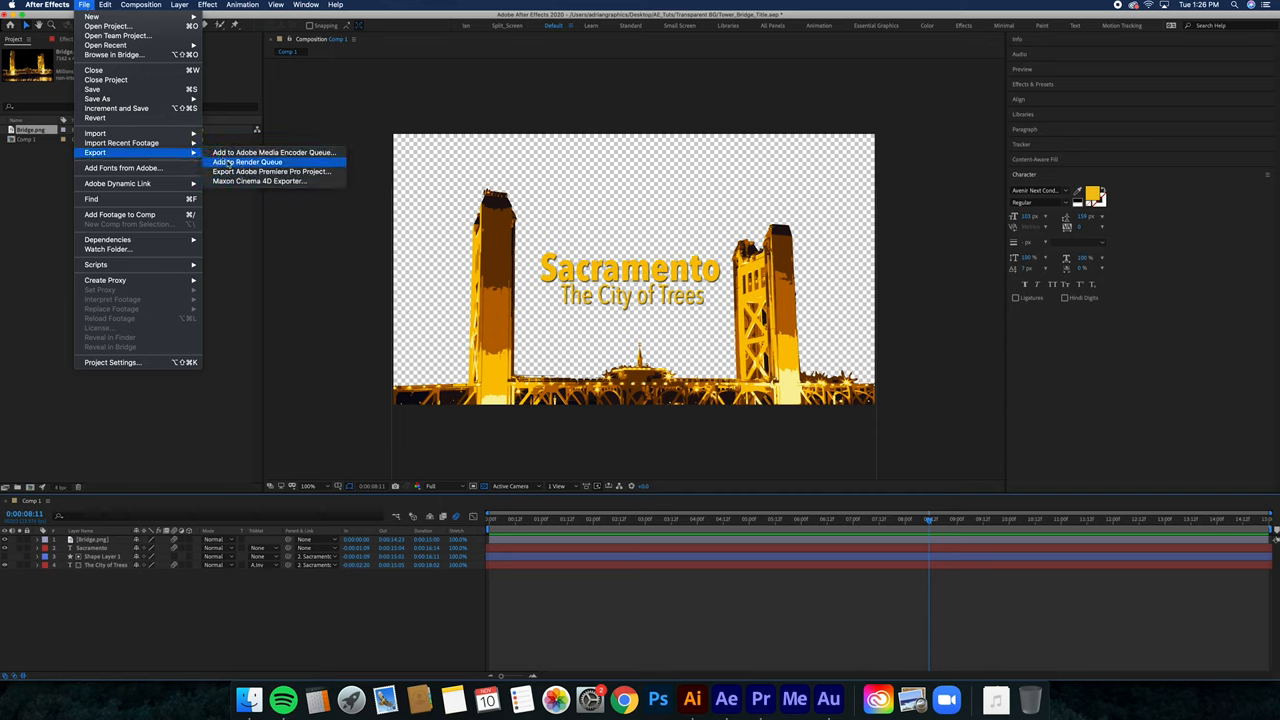
pyautogui.click(248, 162)
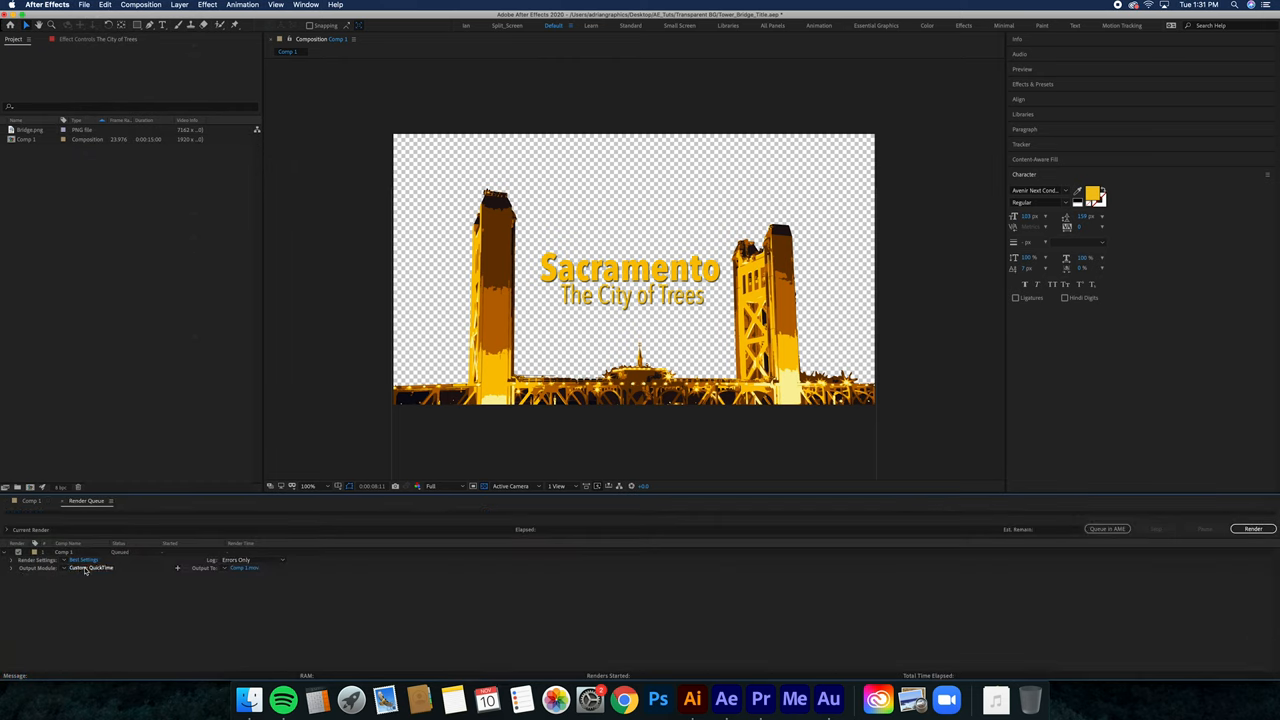
pyautogui.click(91, 568)
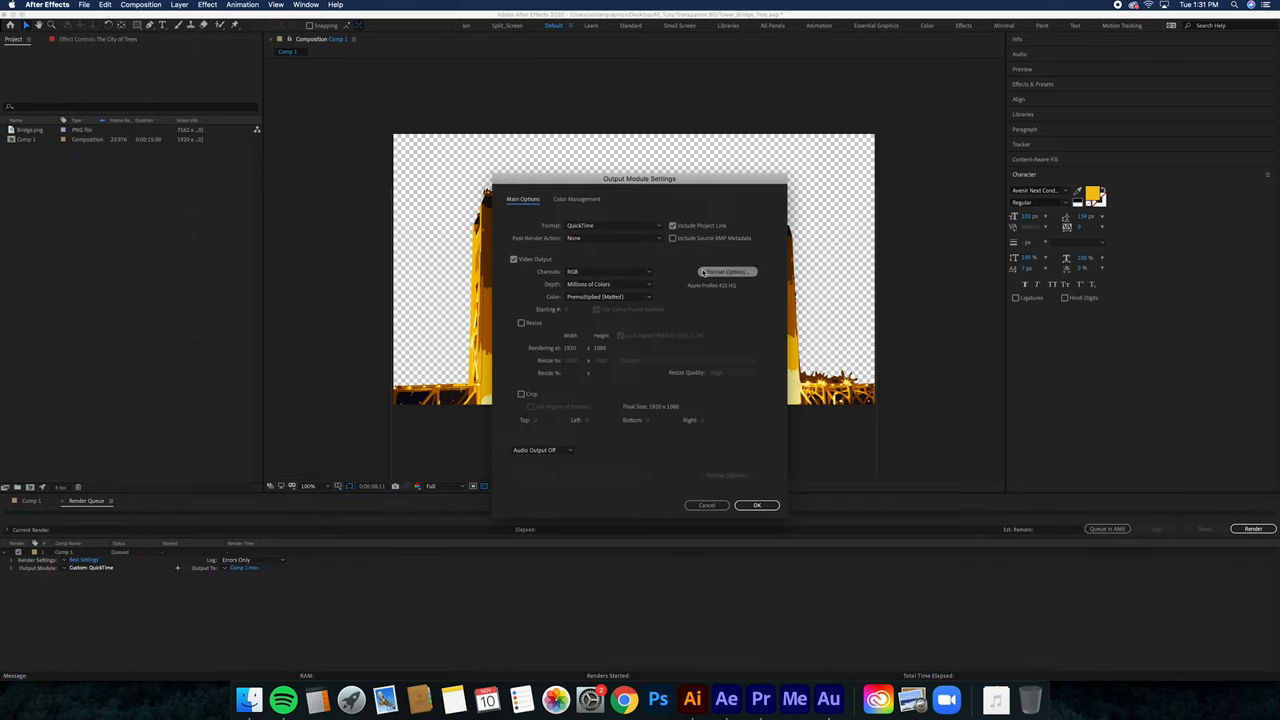
# Set the QuickTime output to the Animation codec with RGB + Alpha channels and confirm
pyautogui.click(727, 271)
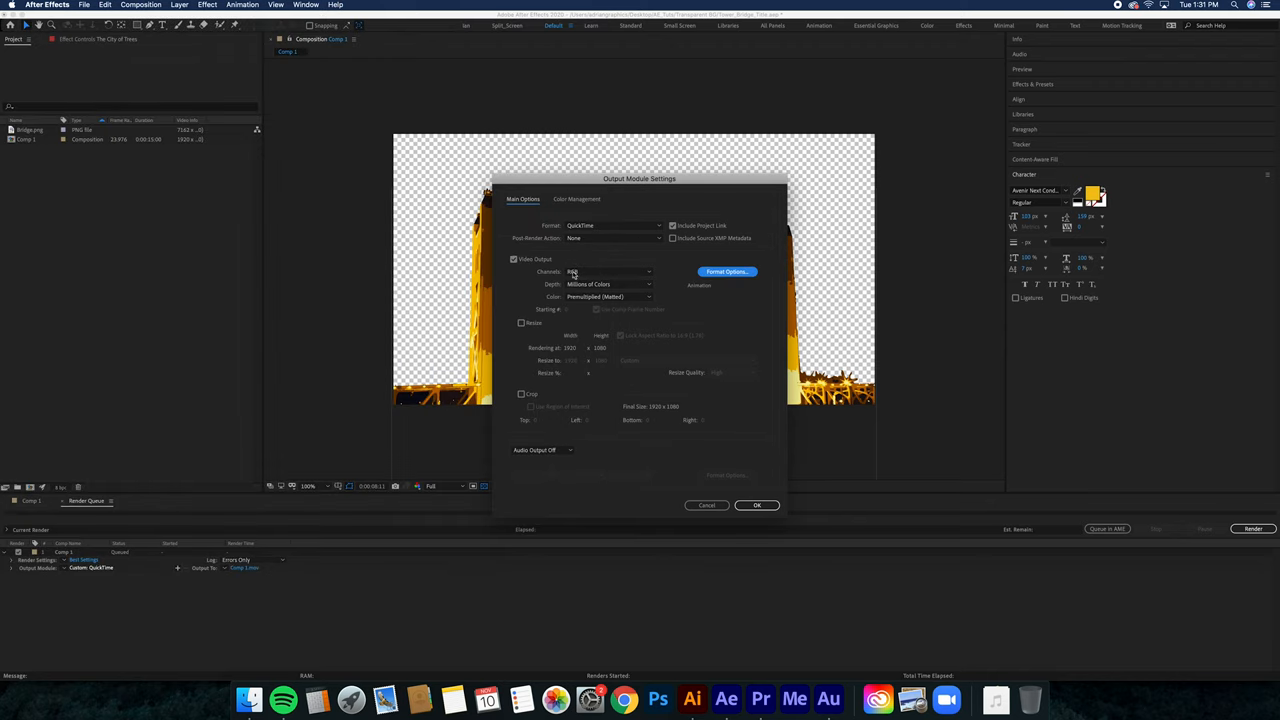
pyautogui.click(610, 271)
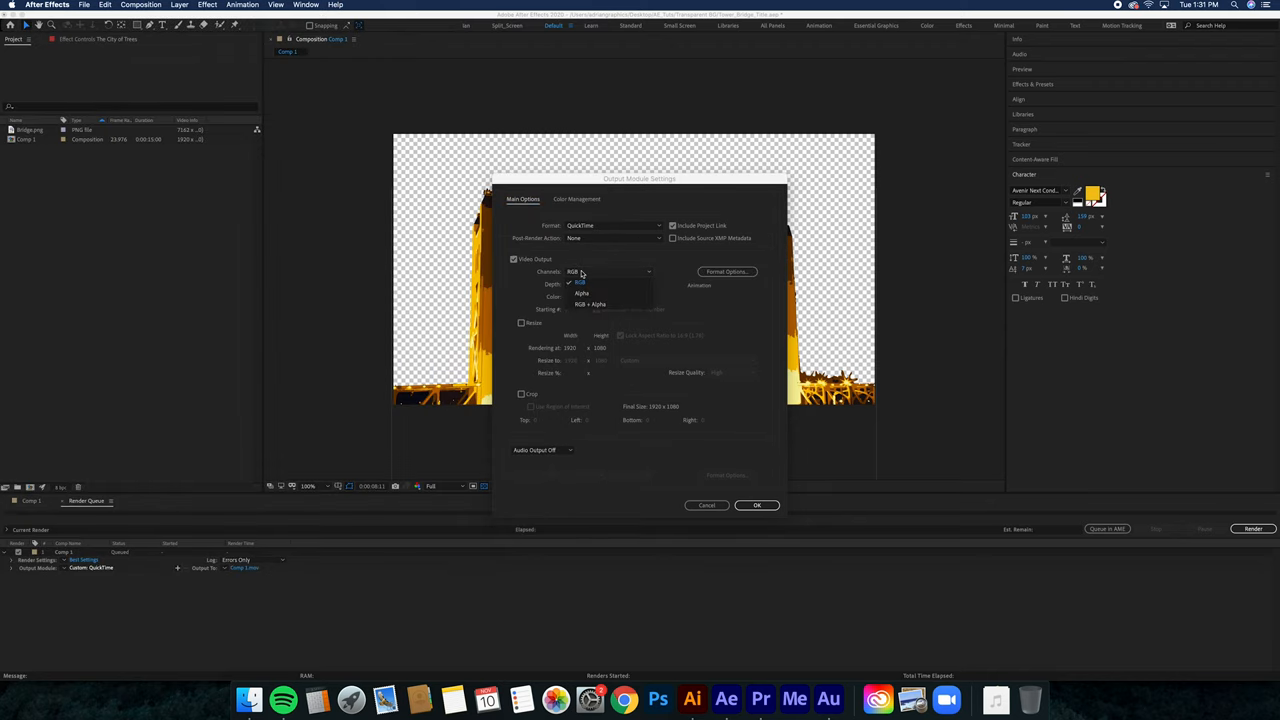
pyautogui.click(580, 272)
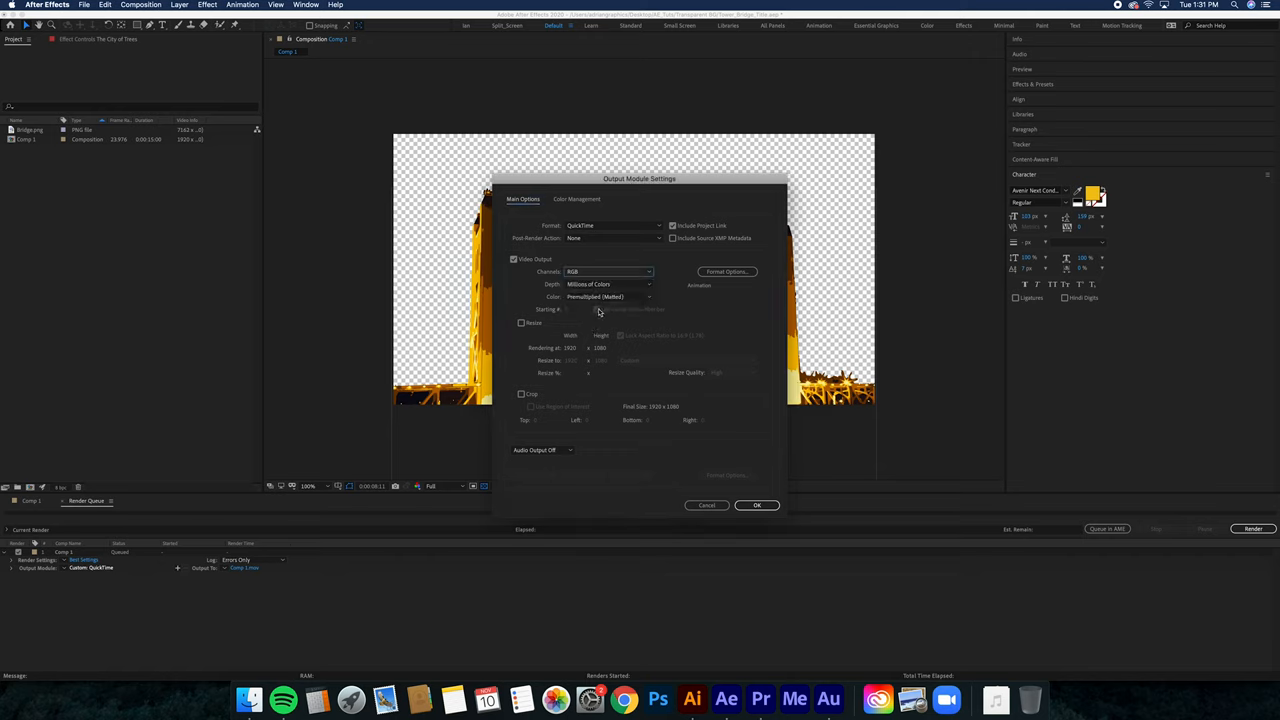
pyautogui.click(608, 271)
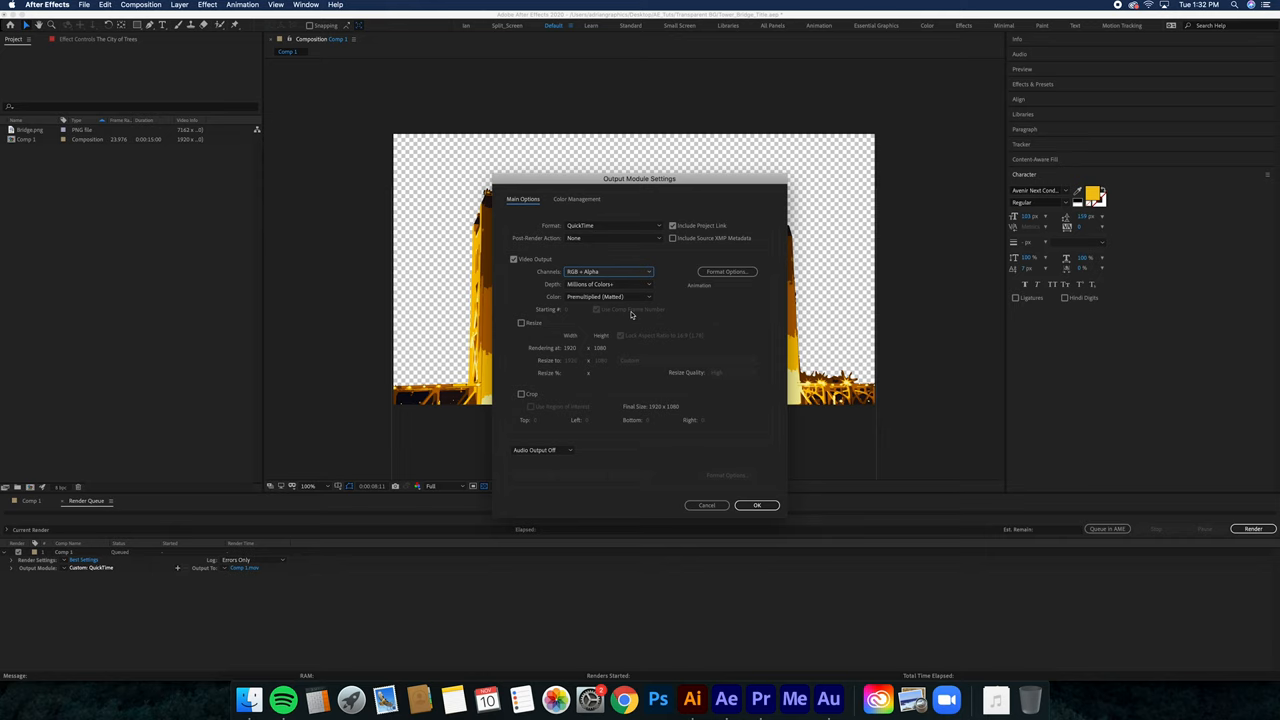
pyautogui.moveTo(518, 451)
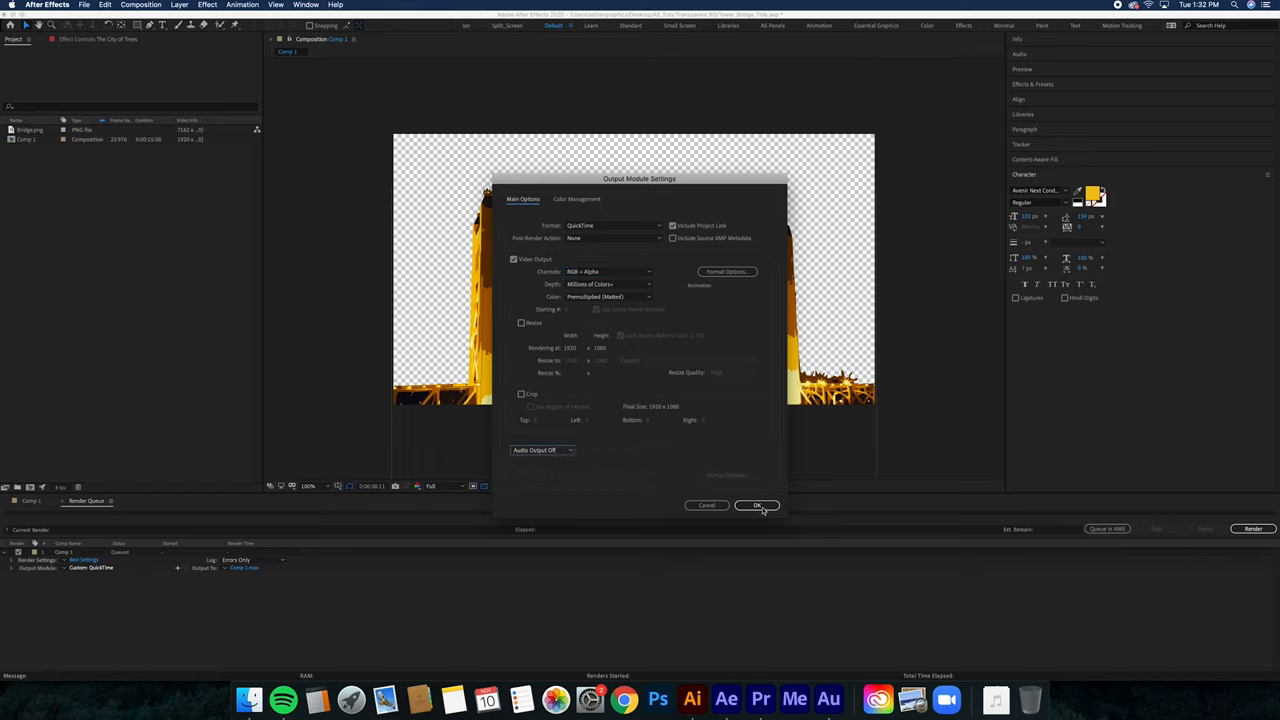
pyautogui.click(757, 505)
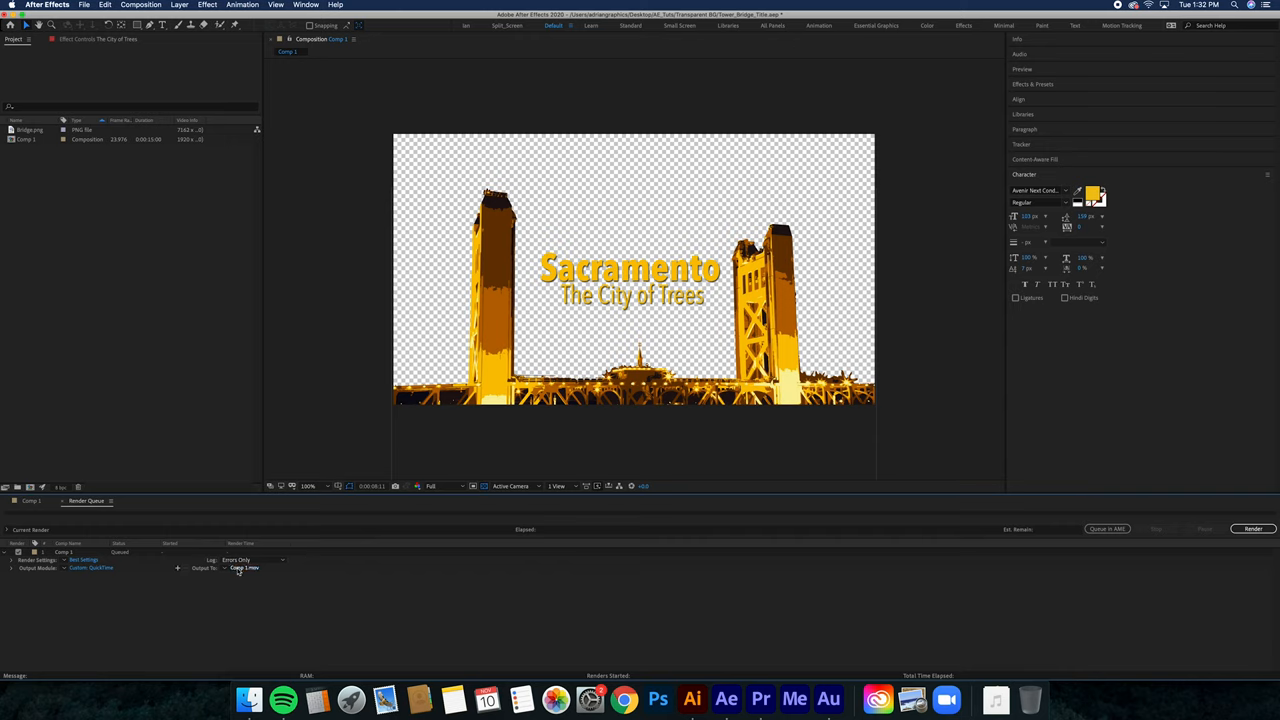
pyautogui.click(244, 568)
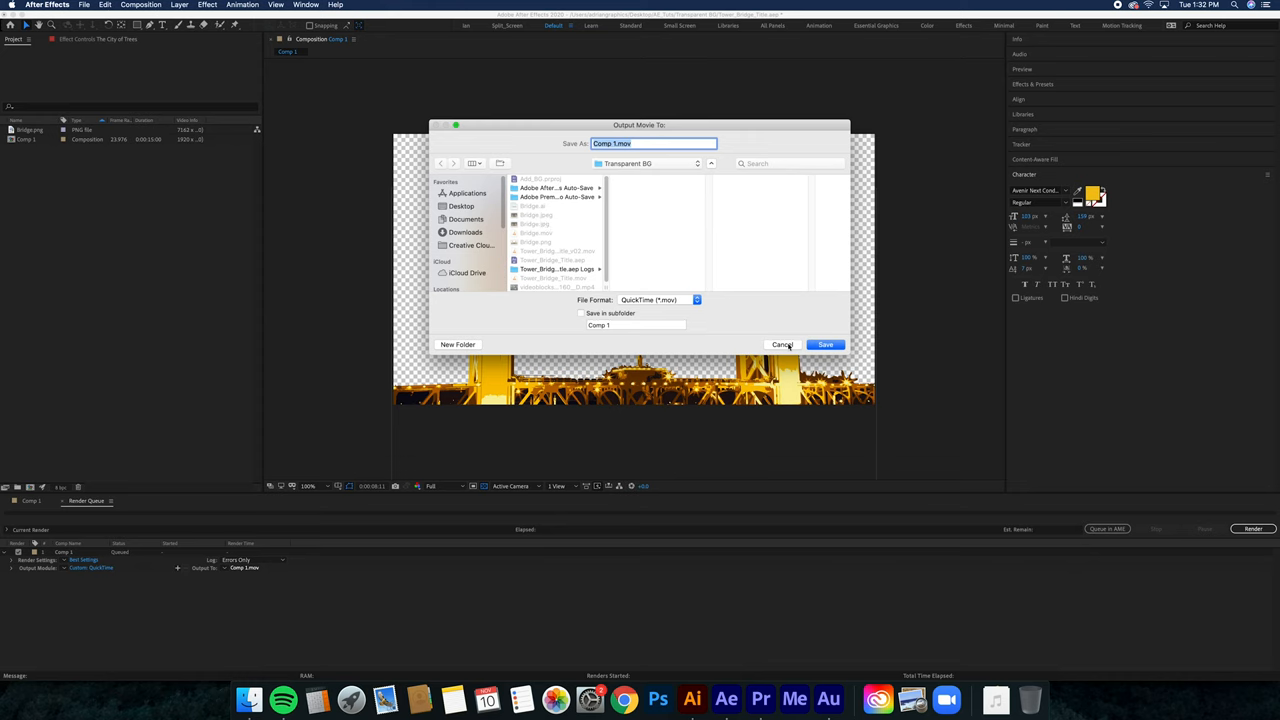
pyautogui.click(824, 344)
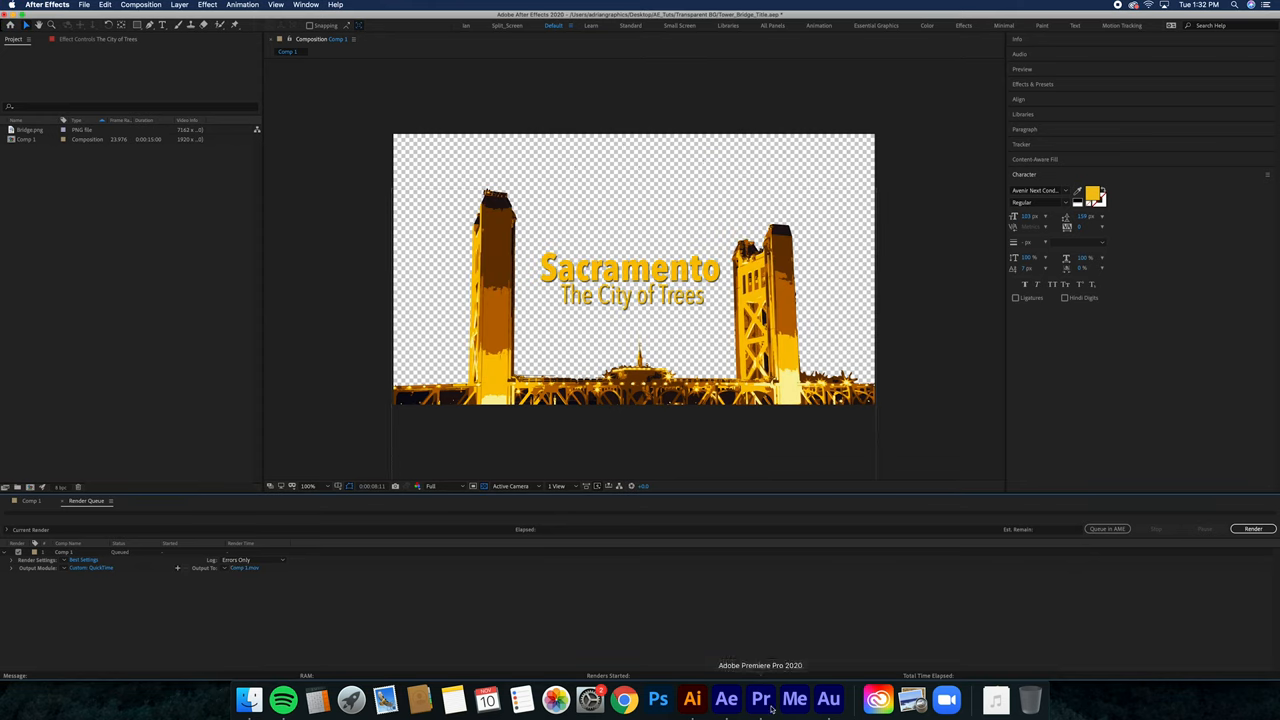
# Switch to Premiere Pro and play the Bridge.mov title over the aerial city footage from the start
pyautogui.click(760, 698)
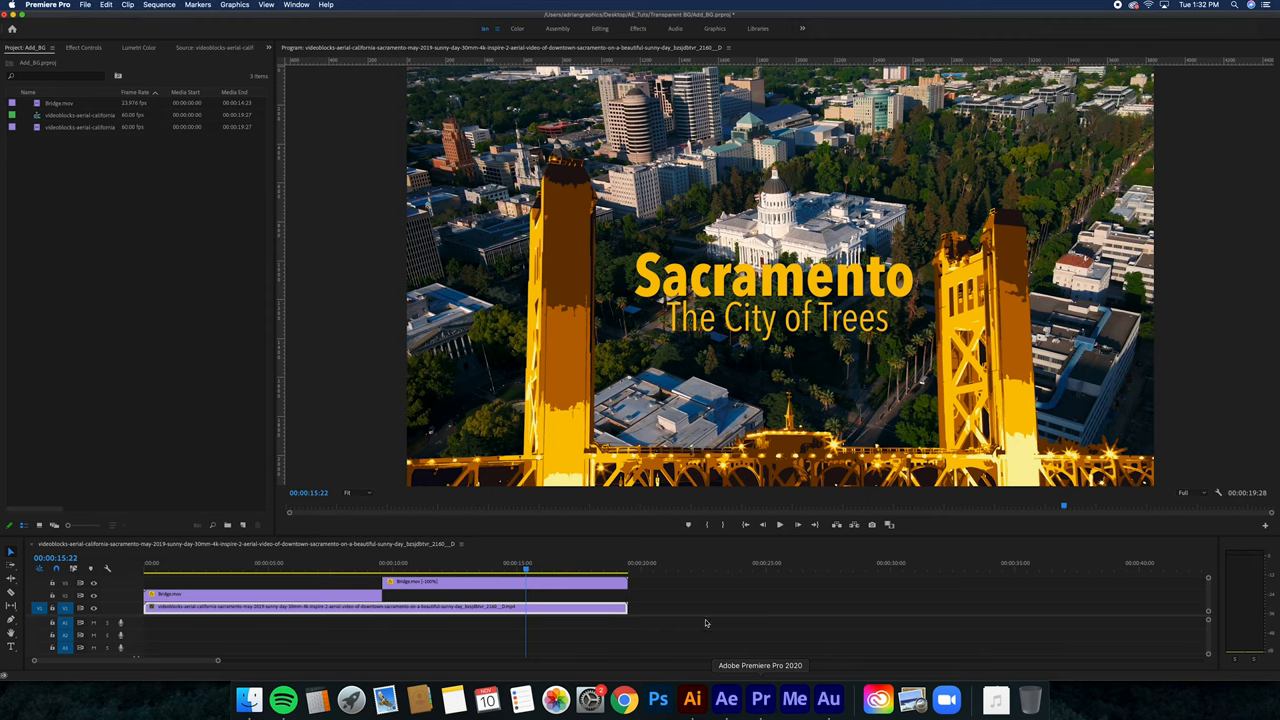
pyautogui.moveTo(147, 380)
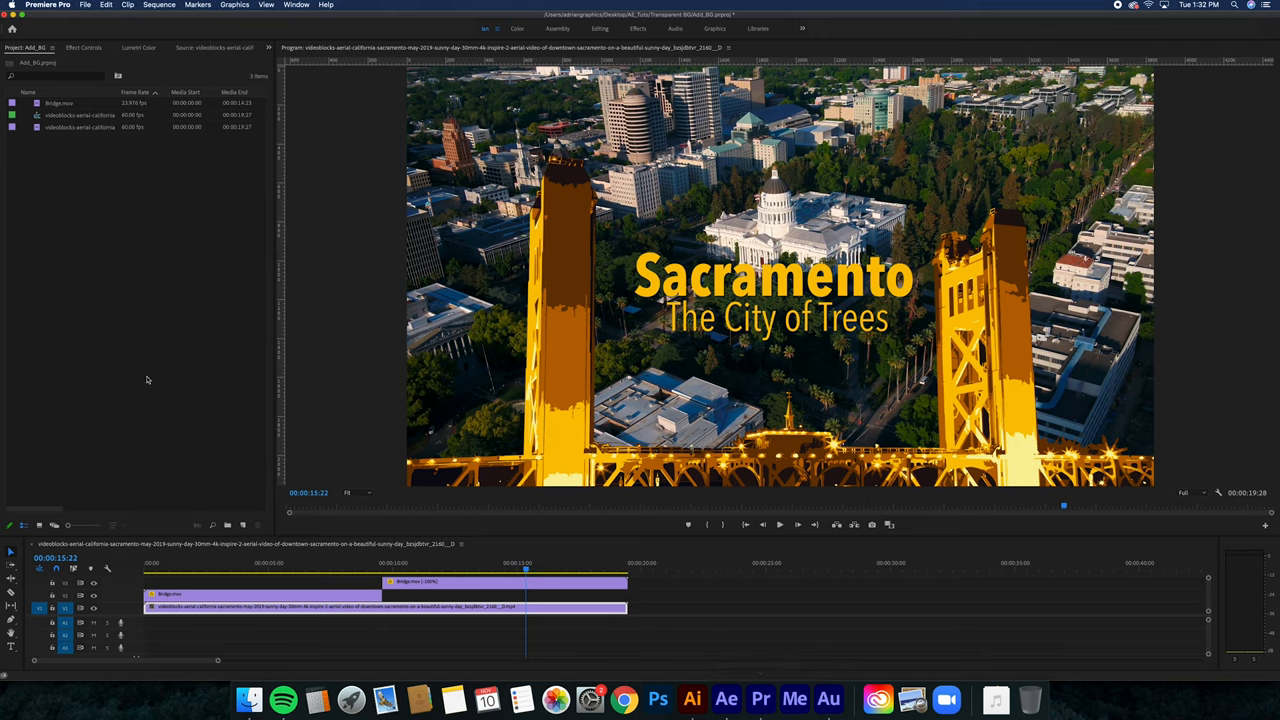
pyautogui.click(145, 563)
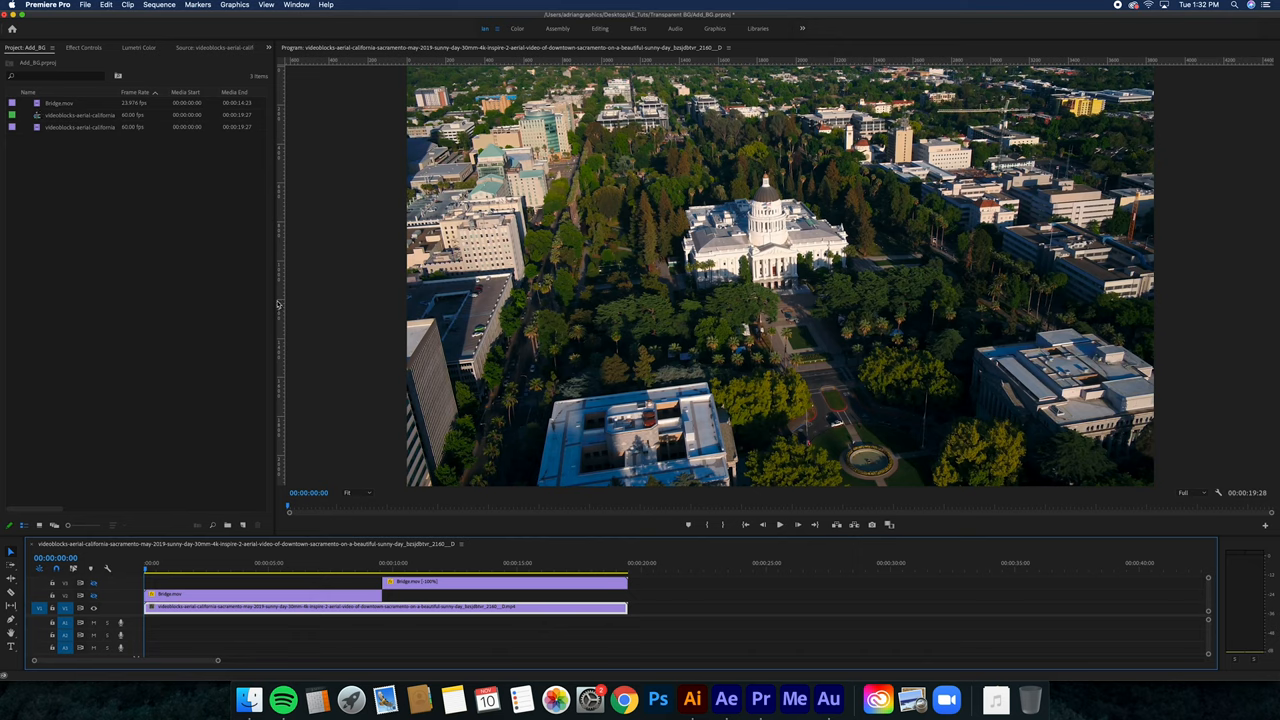
pyautogui.moveTo(116, 254)
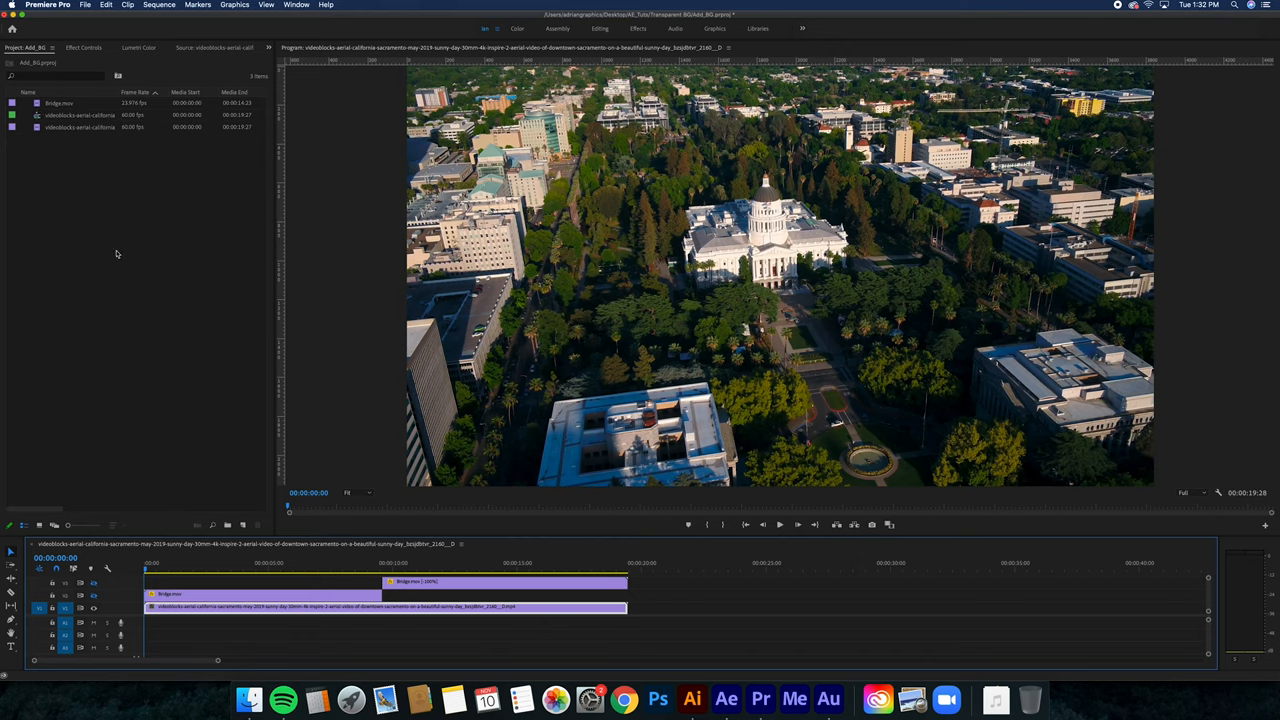
pyautogui.moveTo(73, 279)
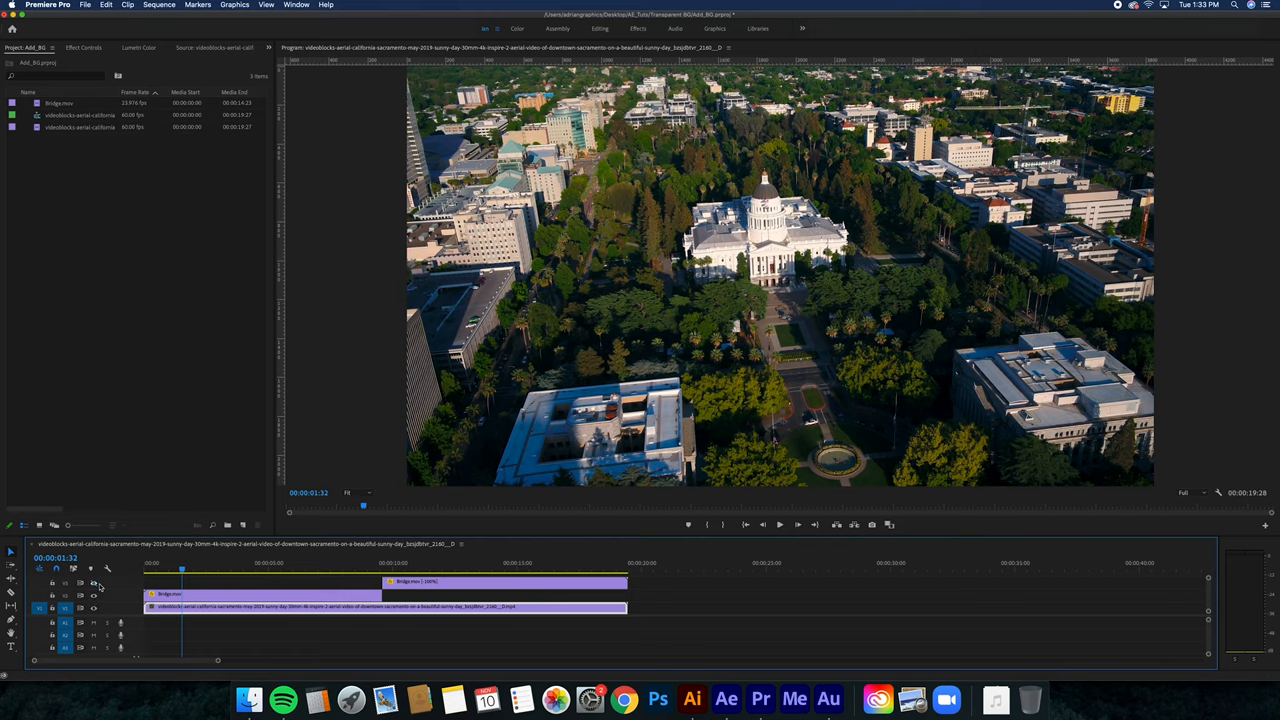
pyautogui.moveTo(215, 577)
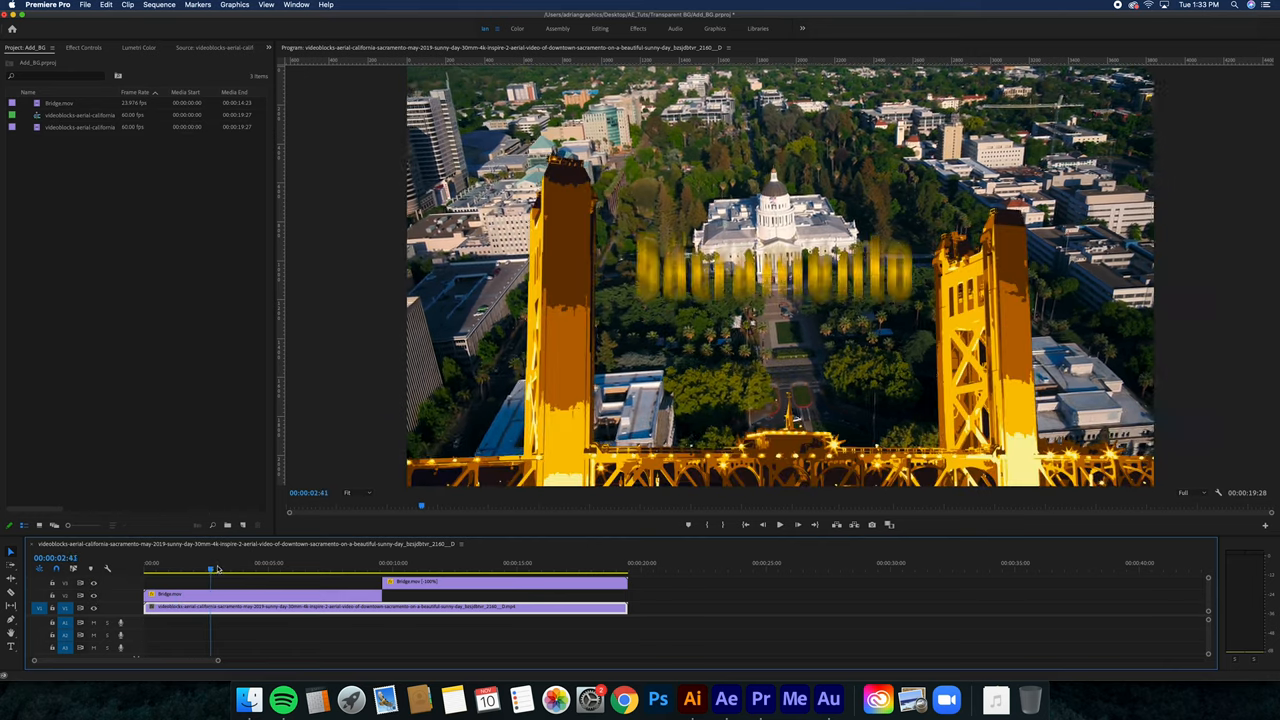
pyautogui.click(270, 568)
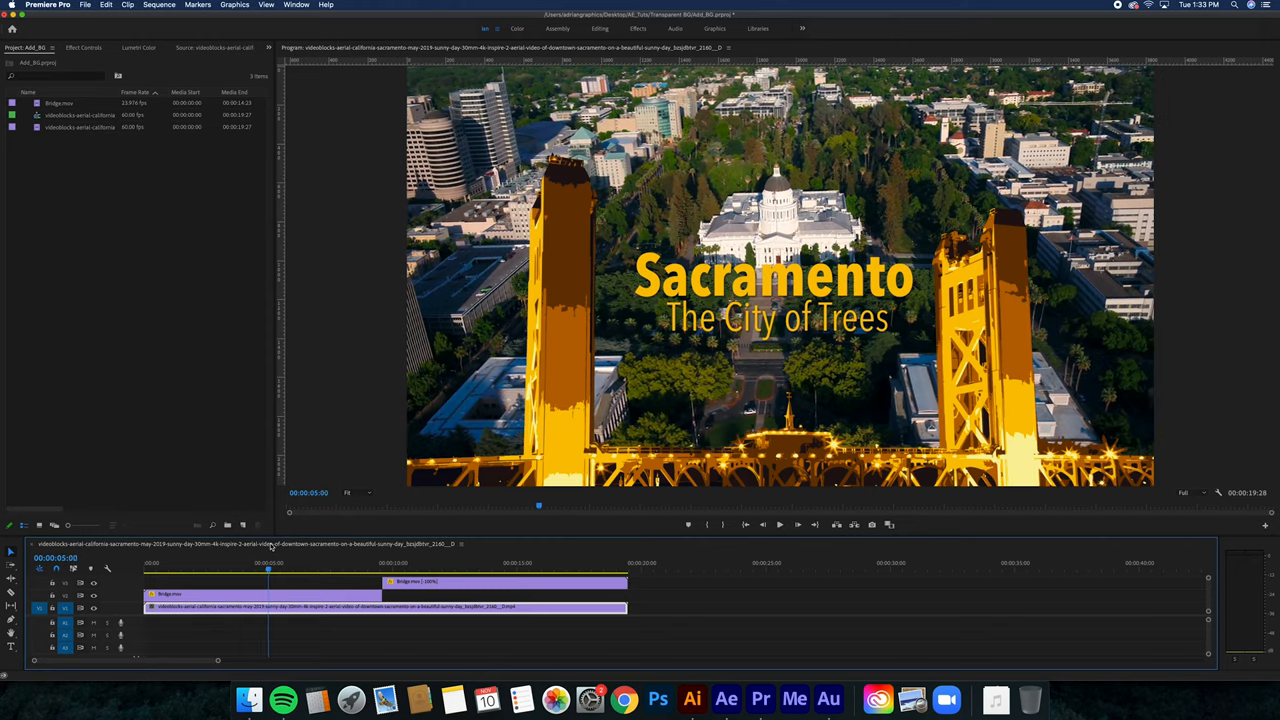